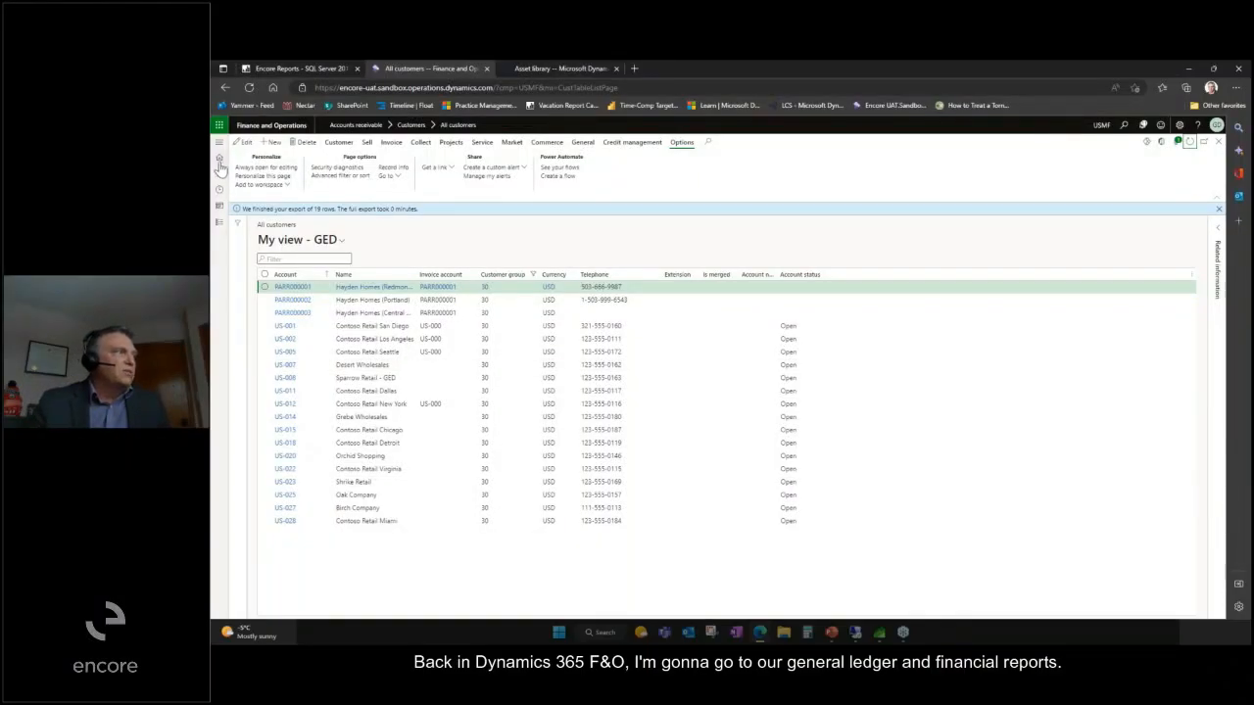
Step: Navigate to General ledger financial reports and select the latest Balance Sheet - Default report
left_click(219, 142)
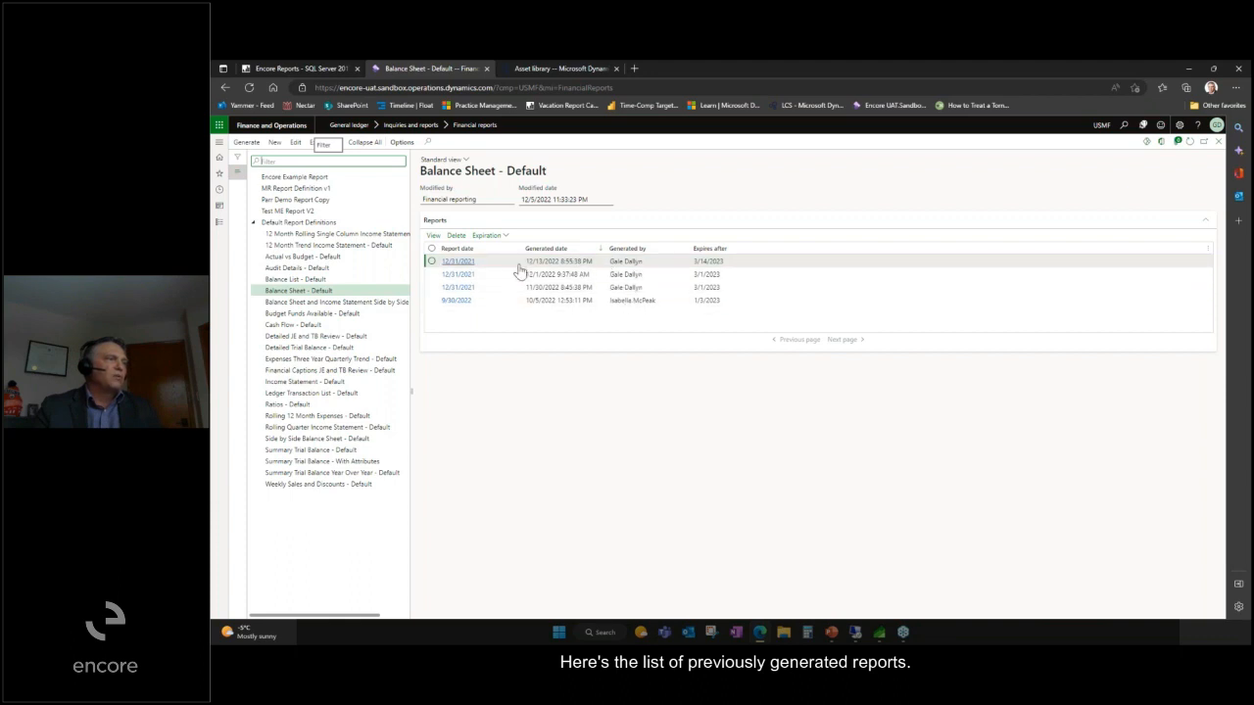
left_click(458, 261)
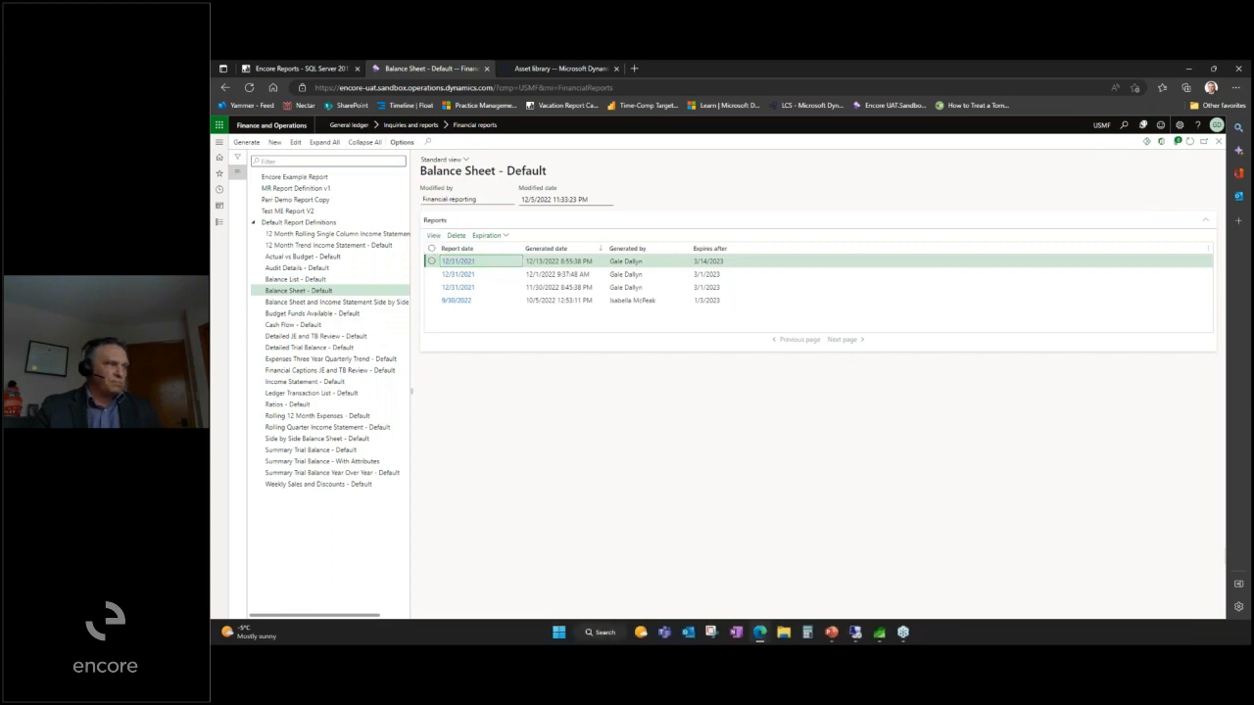
Step: Edit Balance Sheet - Default and accept the ReportDesigner.application prompt to launch the designer
left_click(458, 261)
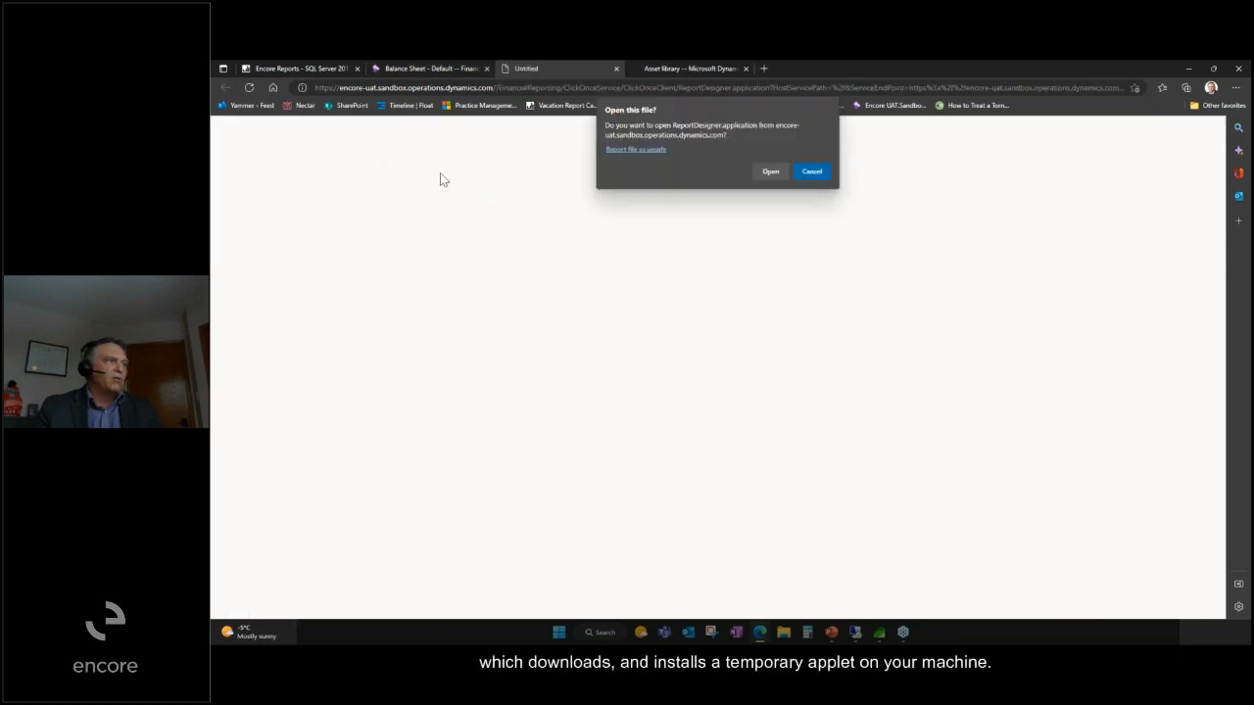
mouse_move(817, 187)
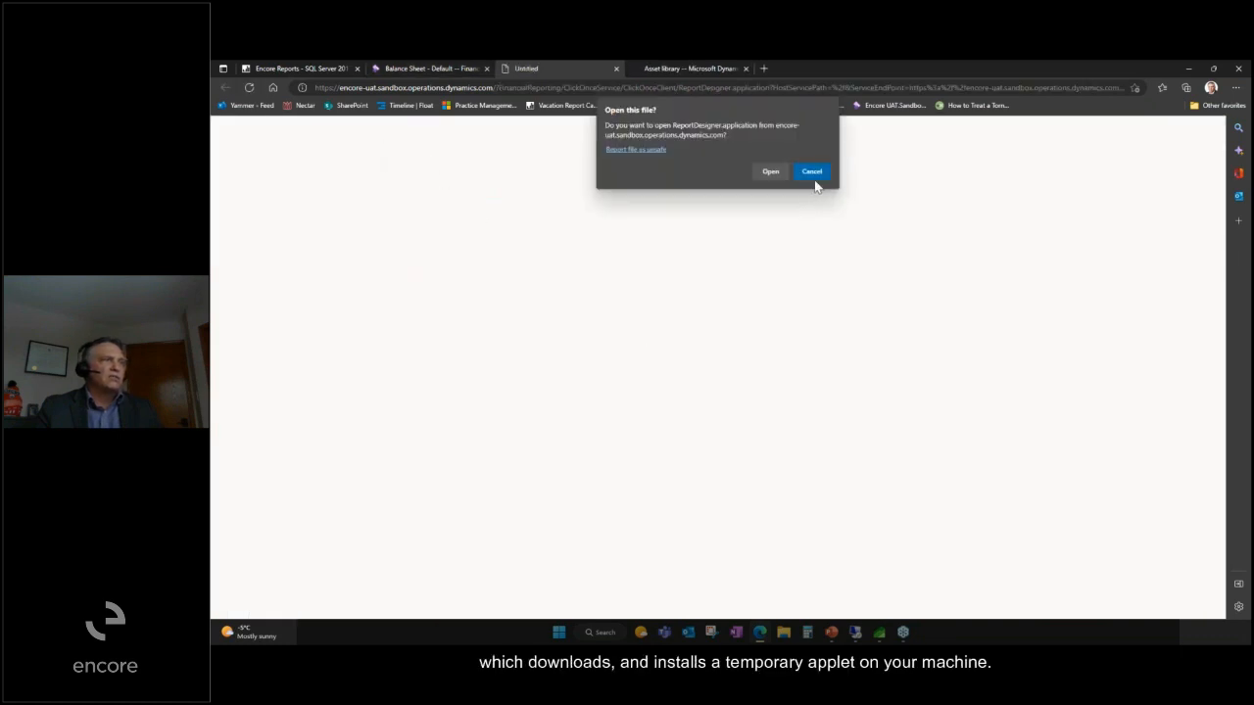
left_click(811, 171)
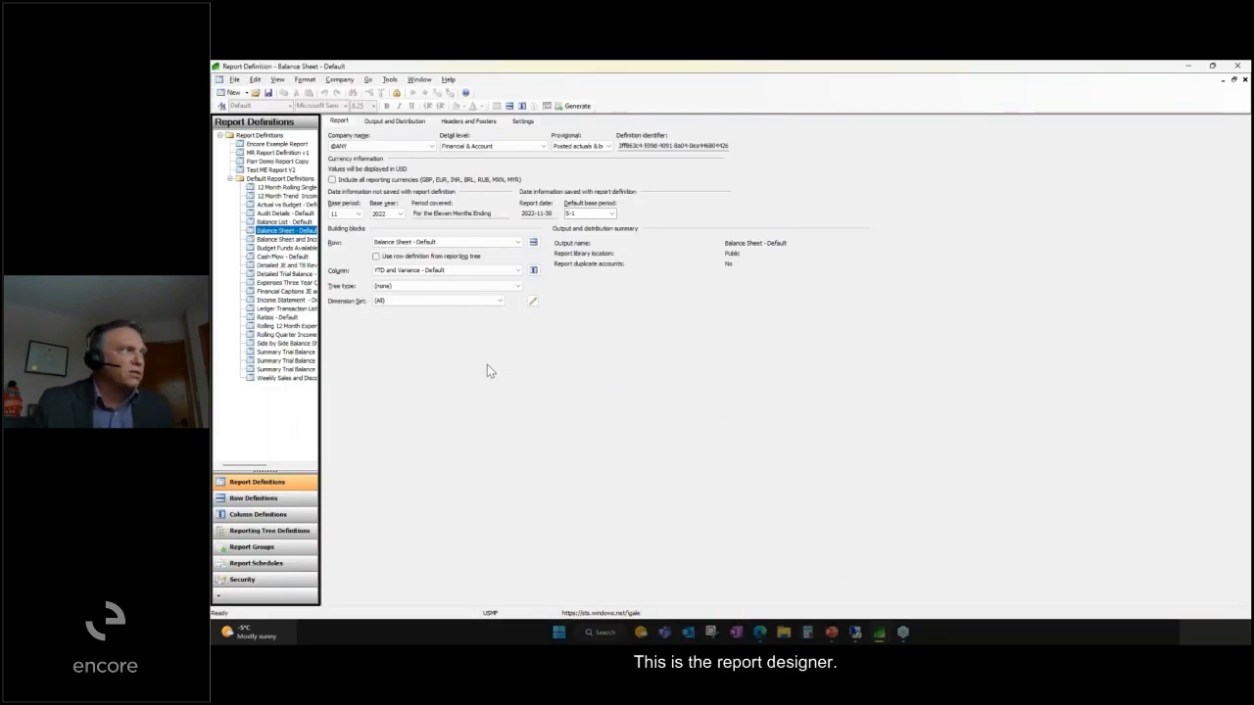
mouse_move(521, 403)
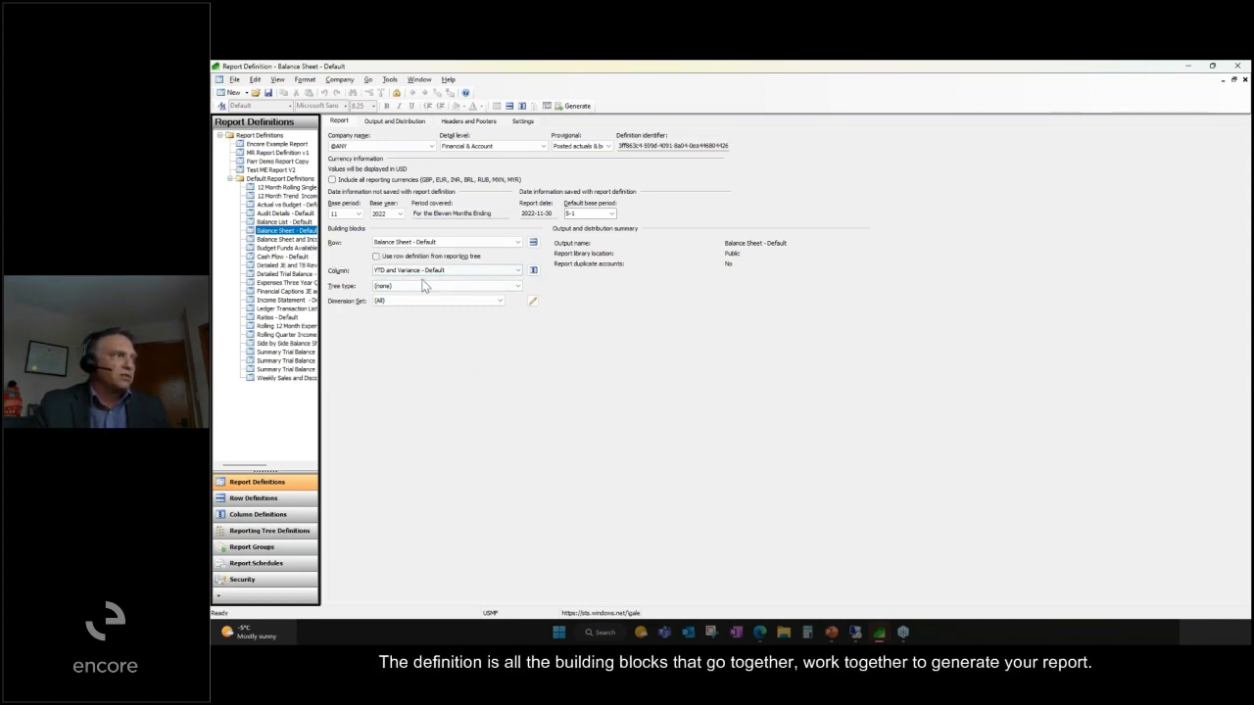
mouse_move(637, 350)
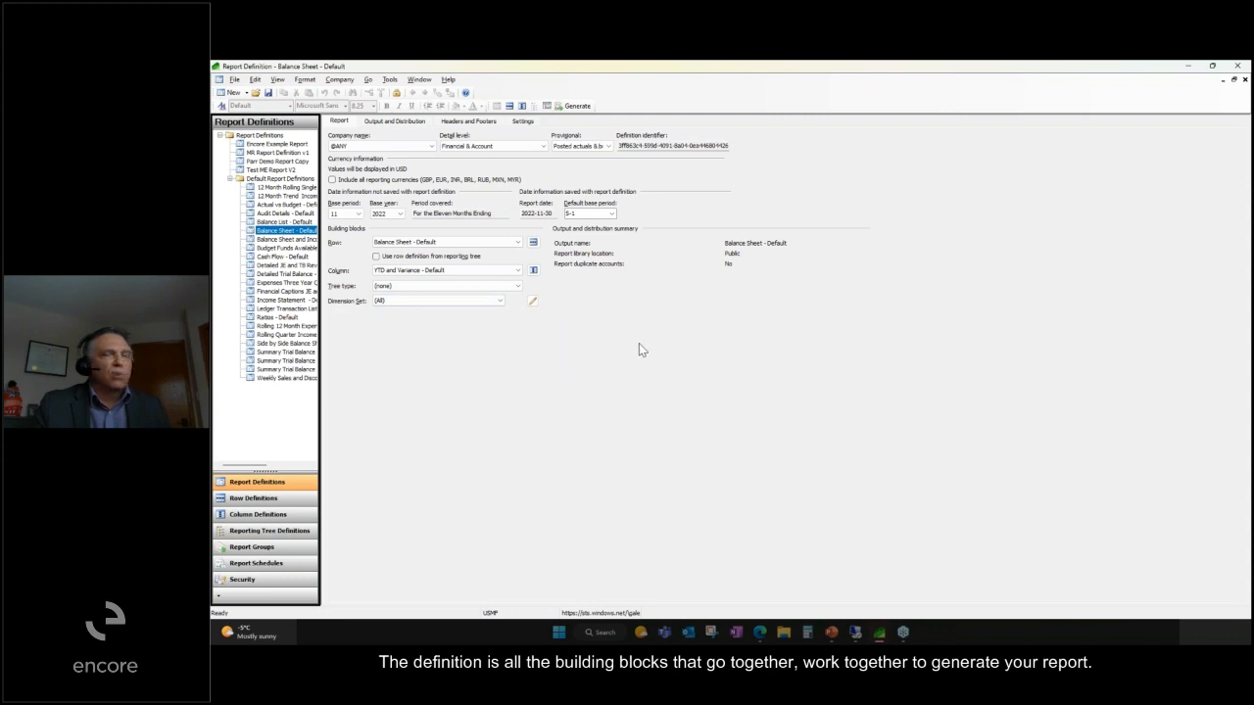
mouse_move(543, 356)
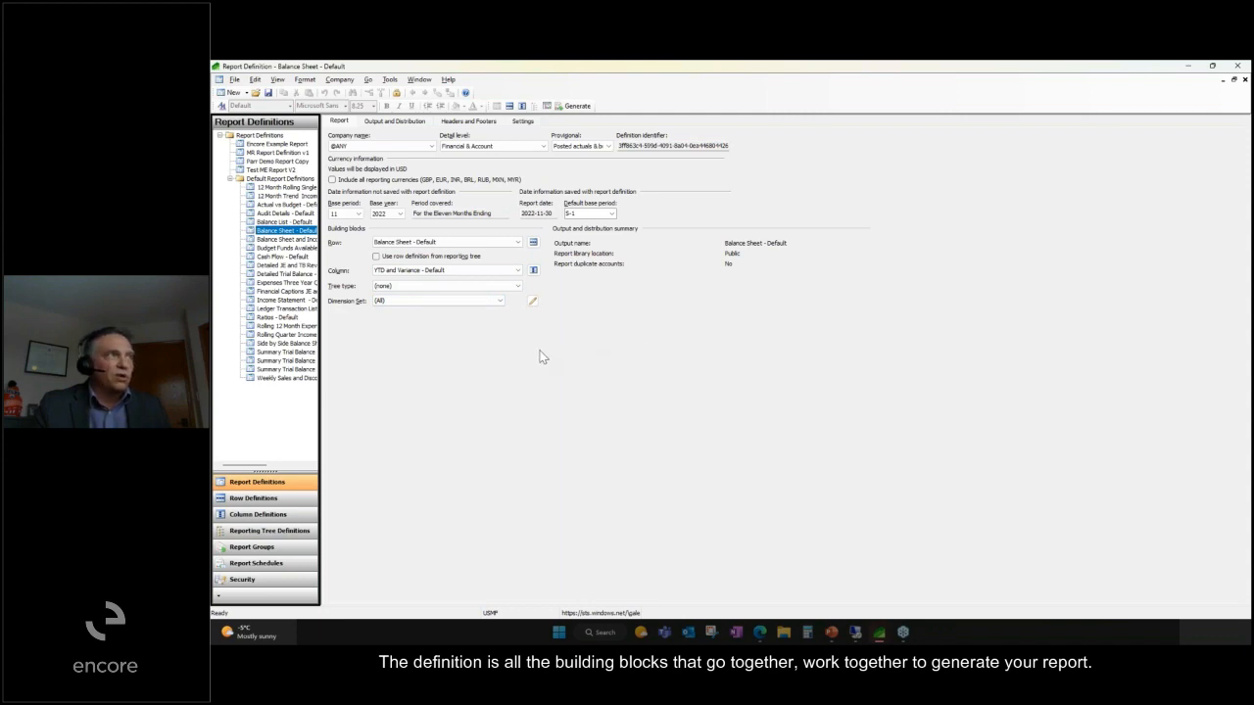
mouse_move(570, 302)
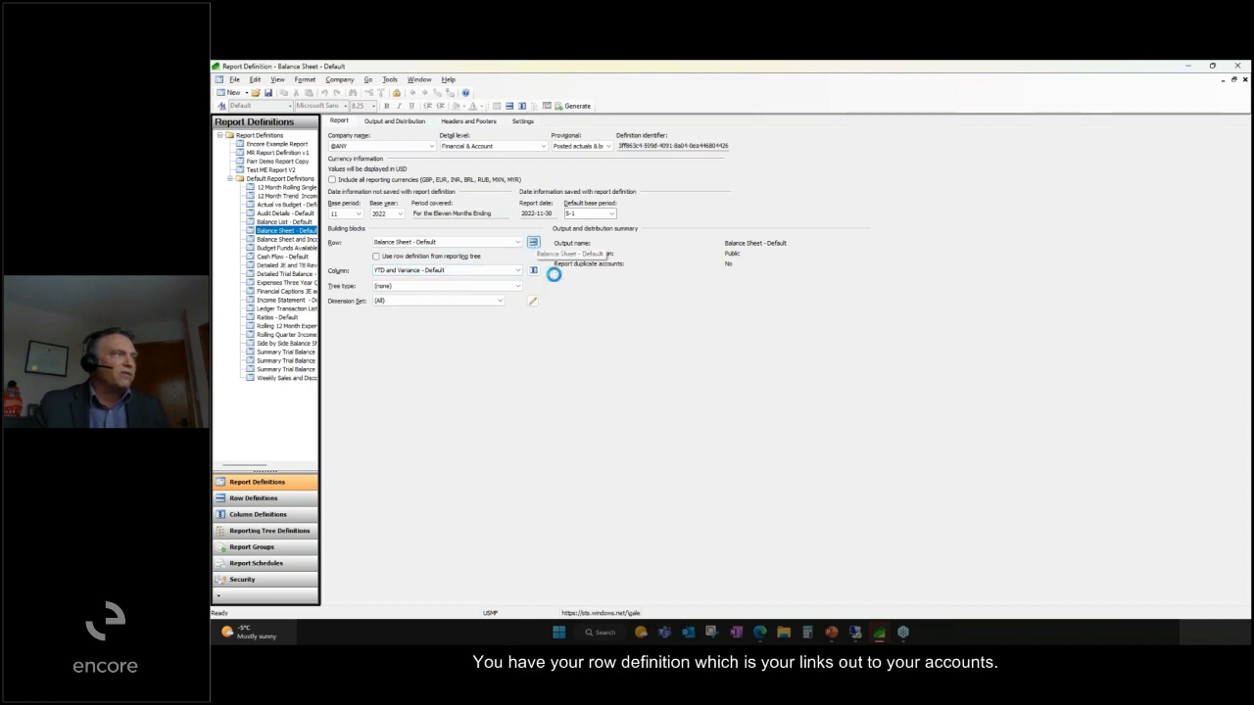
left_click(253, 497)
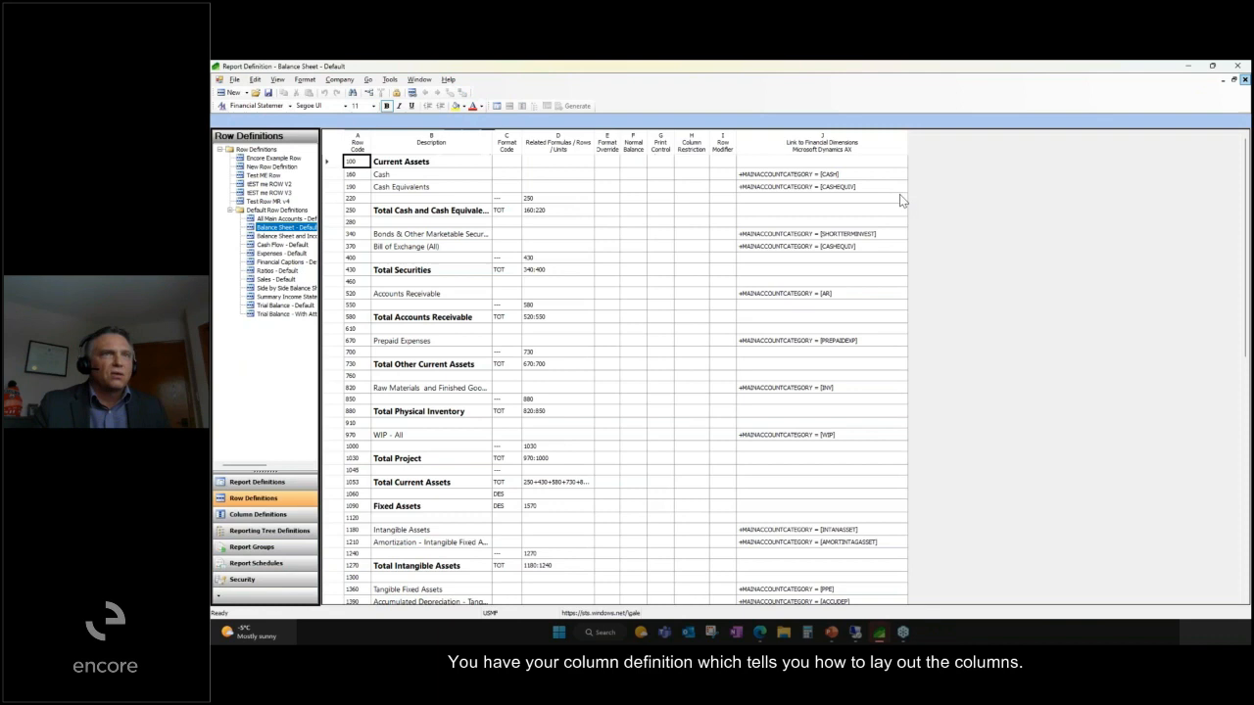
left_click(256, 481)
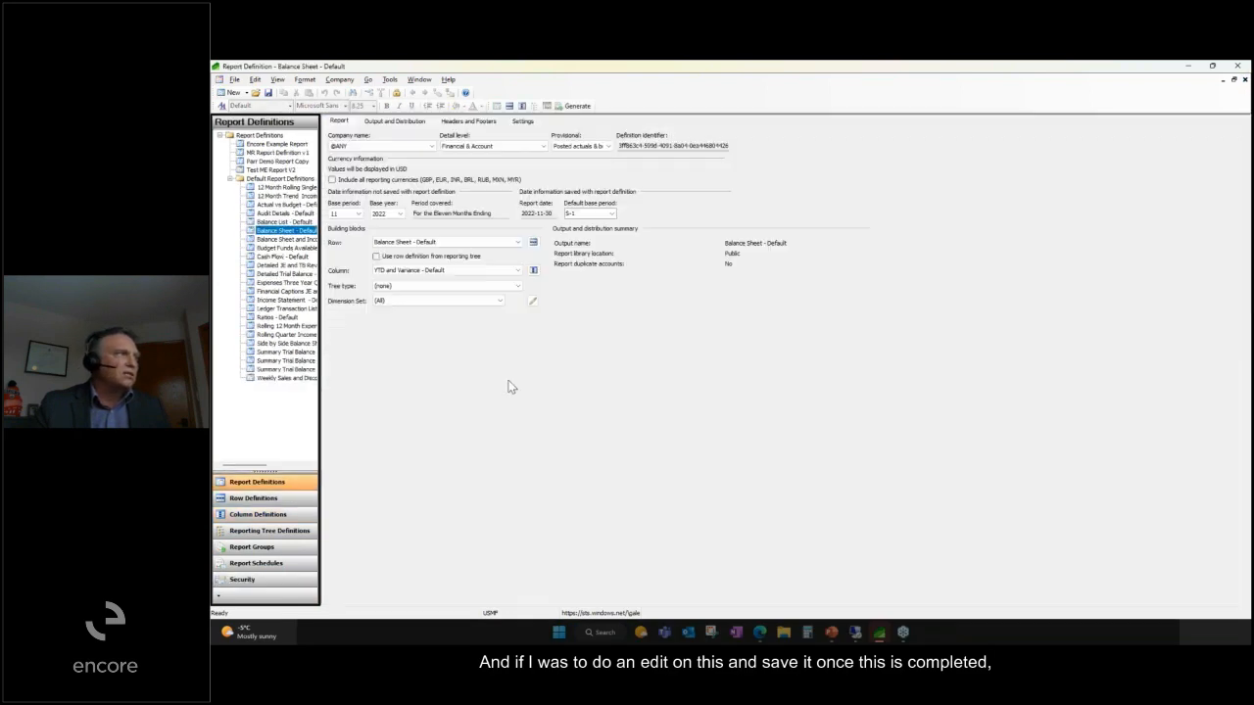
mouse_move(1115, 110)
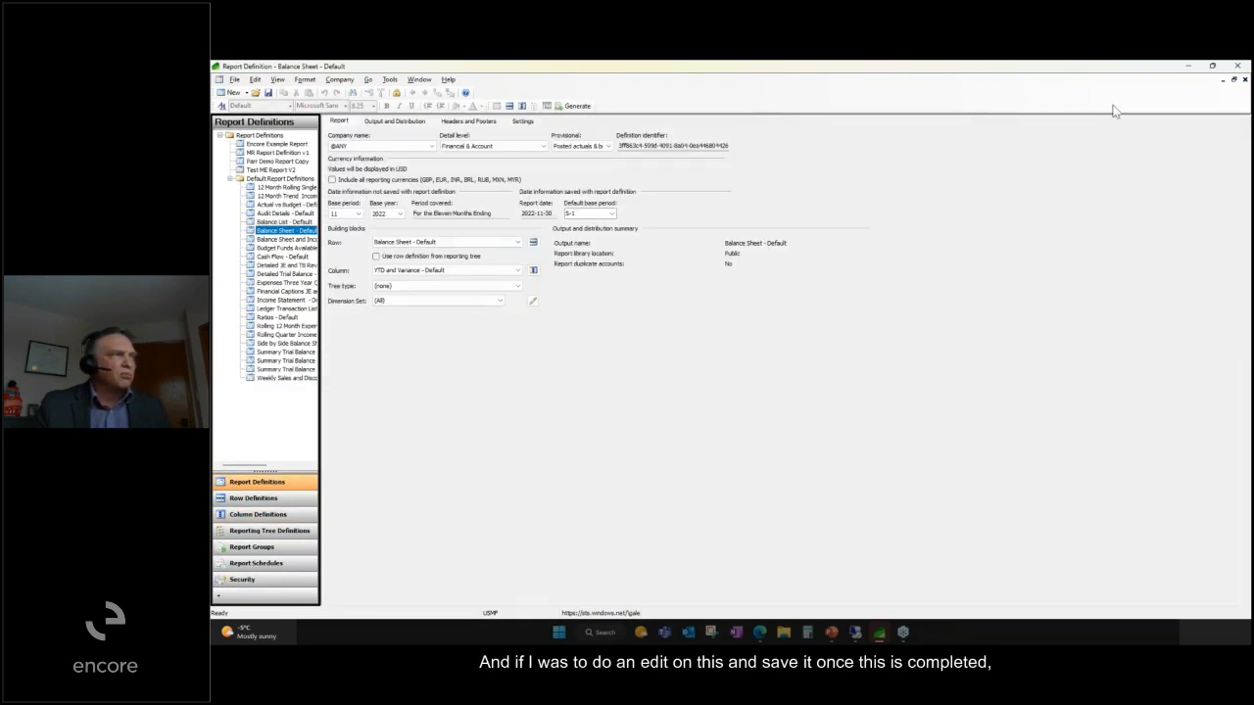